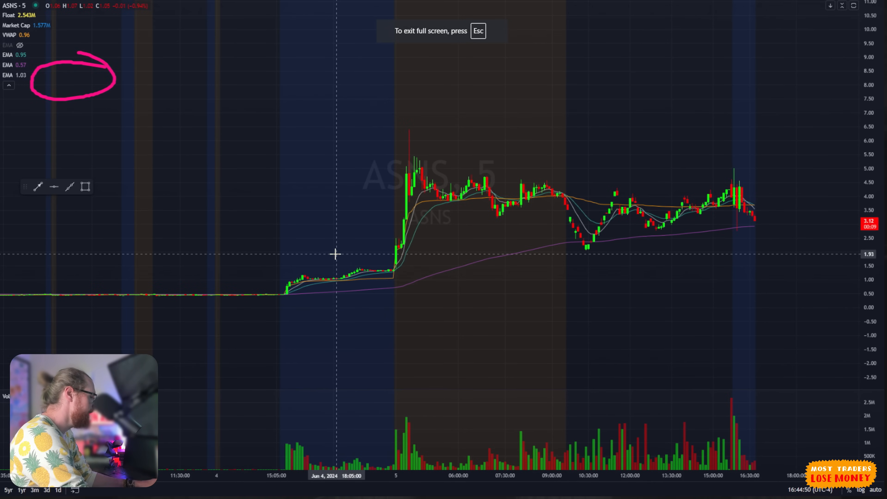
Step: Trace ASNS's premarket climb, the sharp spike and pullback, and the slow grind into the 08:00 breakout
{"action": "left_click_drag", "start_coordinate": [259, 327], "coordinate": [390, 267]}
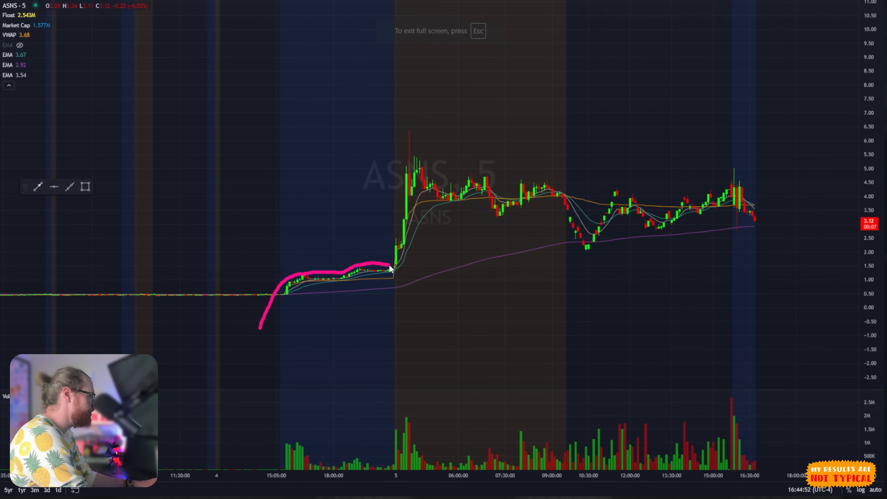
{"action": "left_click_drag", "start_coordinate": [390, 268], "coordinate": [405, 125]}
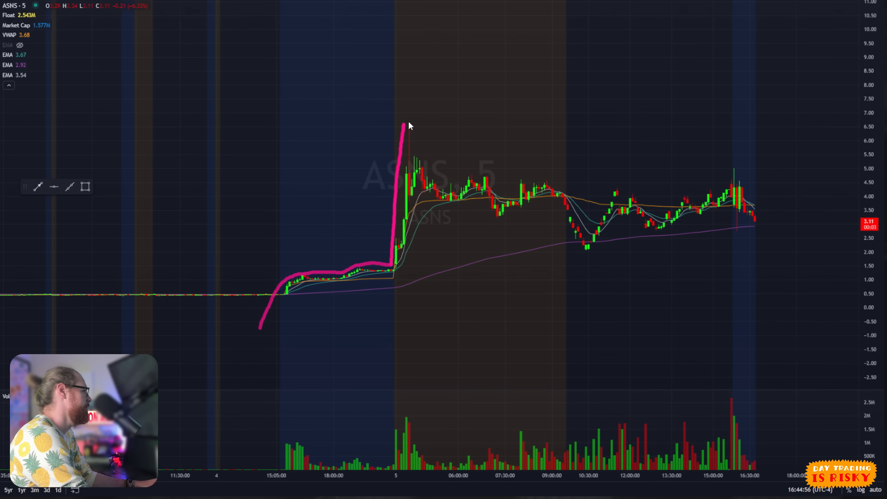
{"action": "left_click_drag", "start_coordinate": [408, 125], "coordinate": [433, 178]}
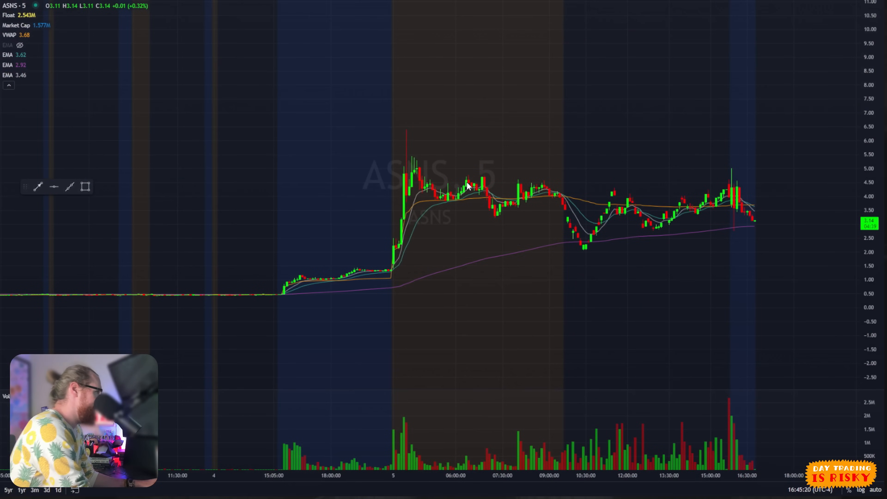
{"action": "mouse_move", "coordinate": [519, 162]}
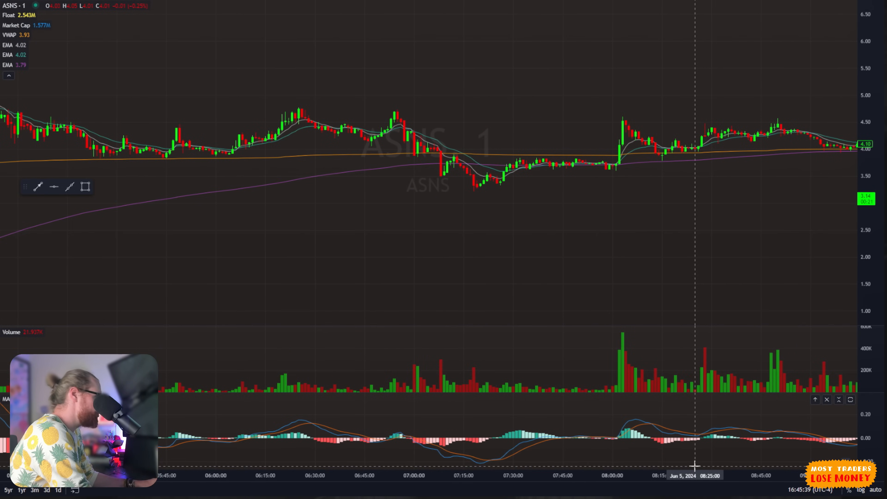
{"action": "mouse_move", "coordinate": [629, 143]}
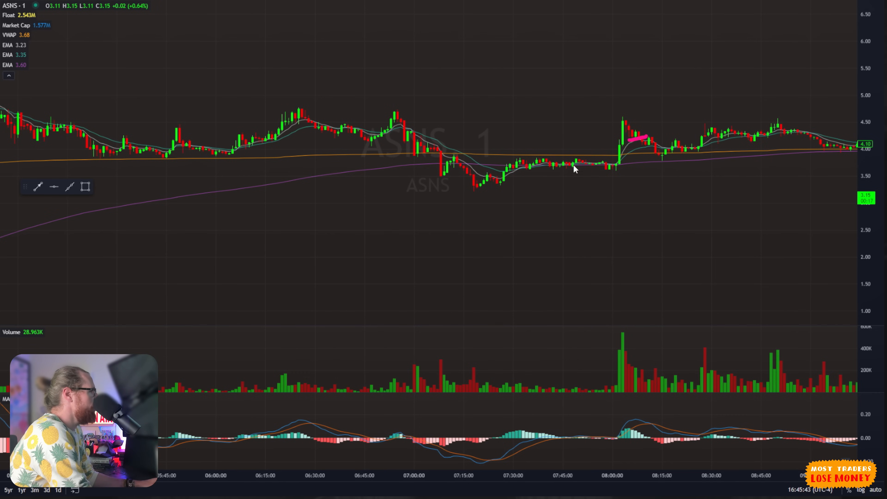
{"action": "left_click_drag", "start_coordinate": [537, 171], "coordinate": [611, 128]}
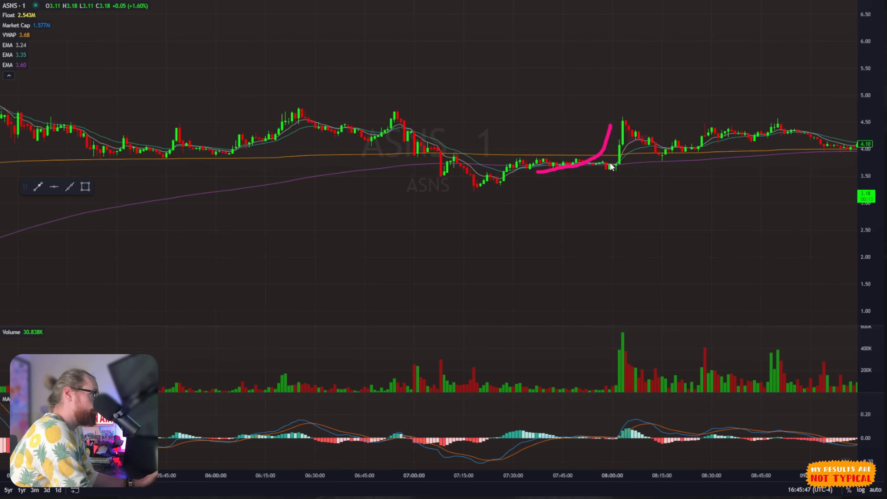
{"action": "left_click_drag", "start_coordinate": [613, 164], "coordinate": [622, 110]}
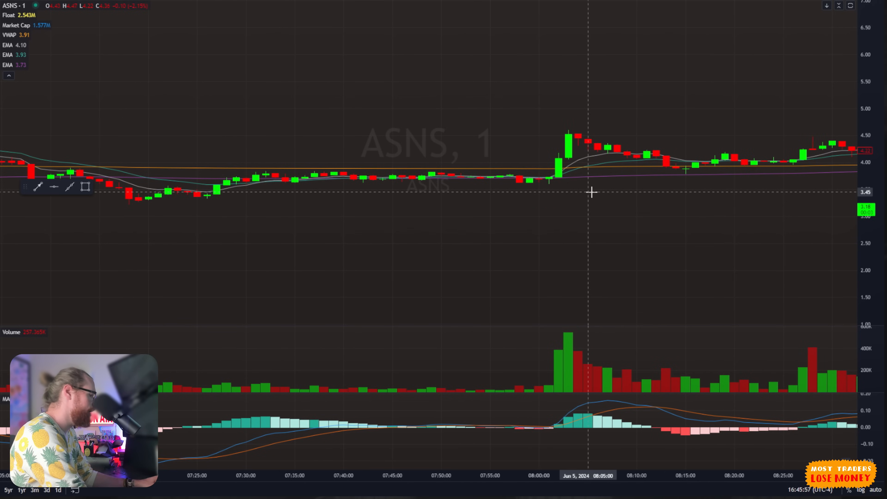
Step: Trace the 08:00 breakout surge candles on the zoomed 1-minute chart
{"action": "left_click_drag", "start_coordinate": [548, 187], "coordinate": [567, 135]}
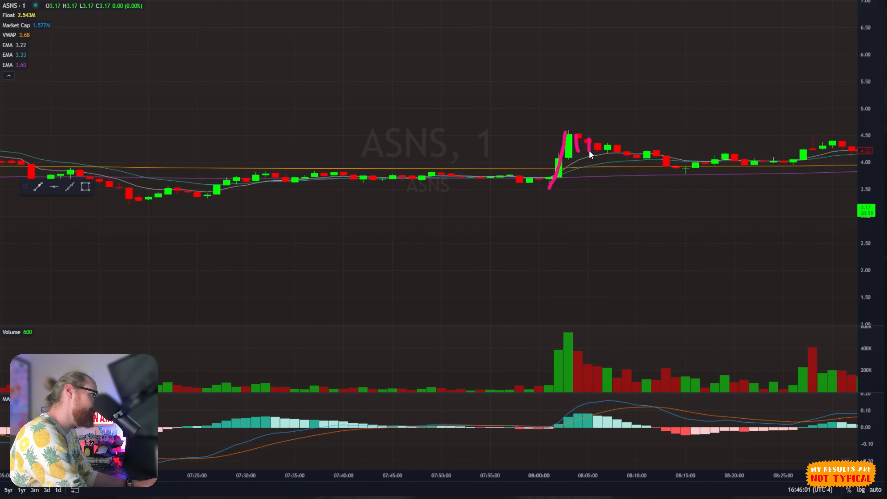
{"action": "mouse_move", "coordinate": [600, 153]}
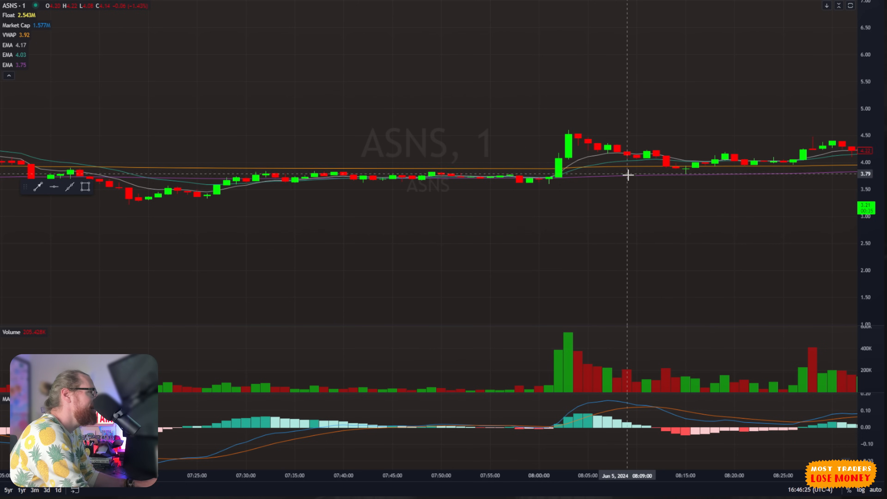
{"action": "mouse_move", "coordinate": [686, 177]}
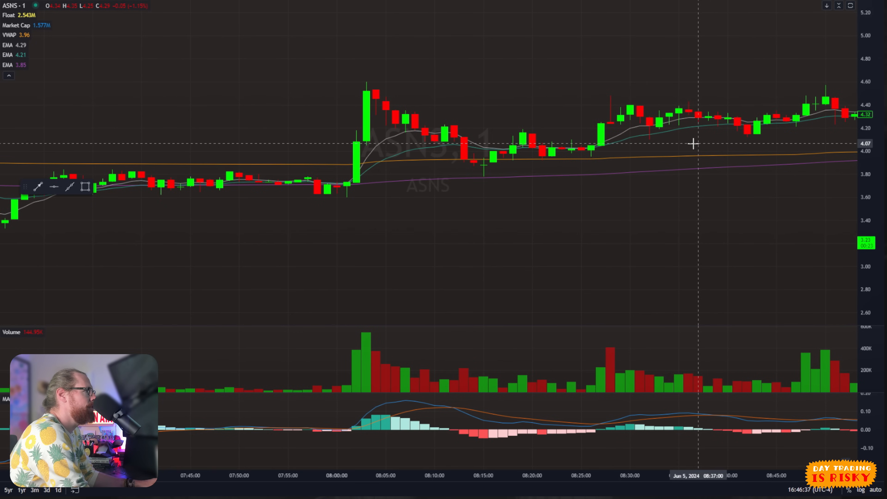
{"action": "mouse_move", "coordinate": [823, 94]}
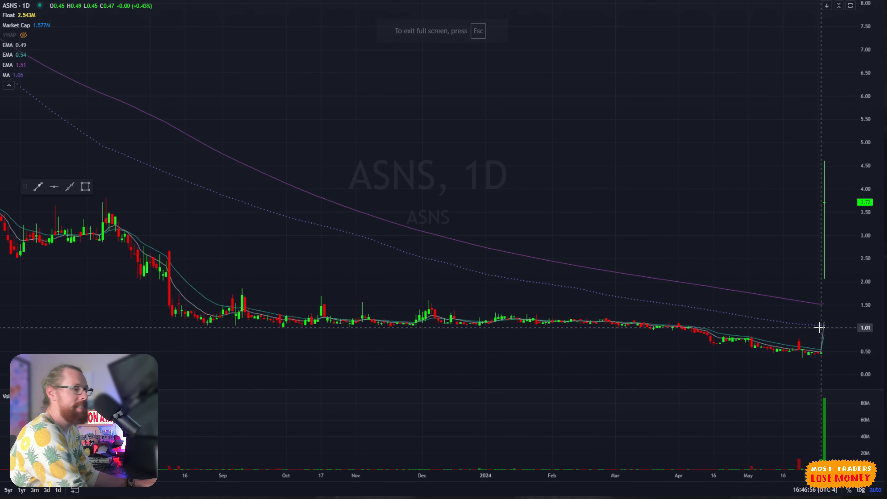
Step: Leave the full-screen daily ASNS chart view
{"action": "key", "text": "Escape"}
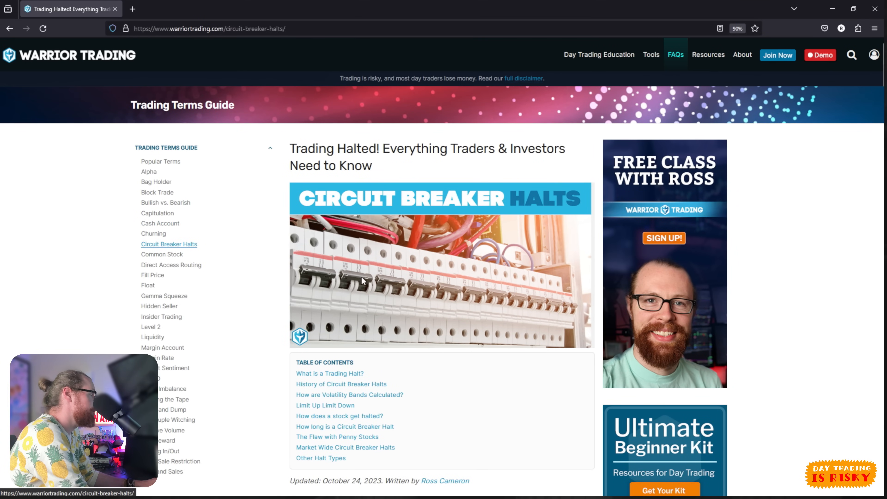
Step: Scroll the circuit-breaker article down to its halt price band table
{"action": "scroll", "scroll_direction": "down", "scroll_amount": 3}
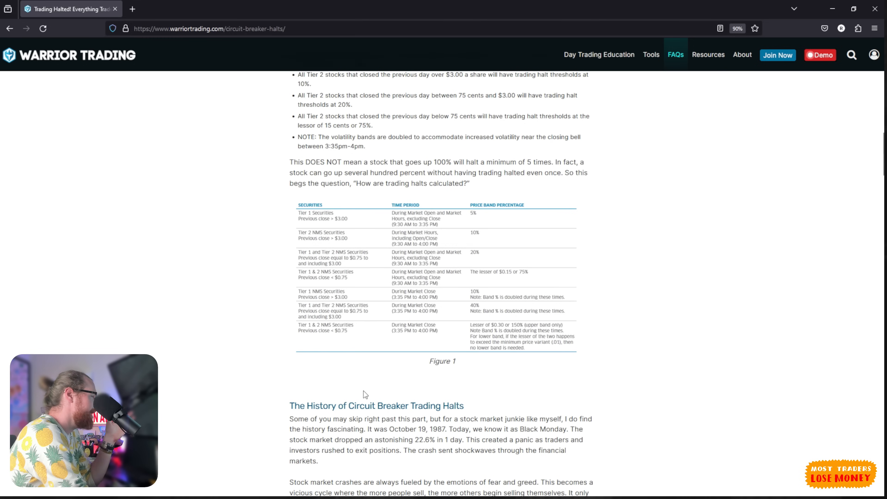
{"action": "mouse_move", "coordinate": [367, 333]}
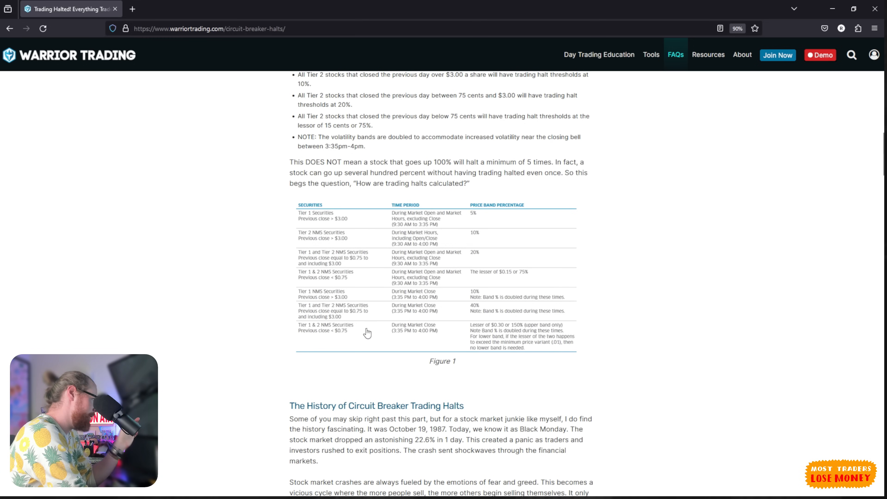
{"action": "mouse_move", "coordinate": [371, 299]}
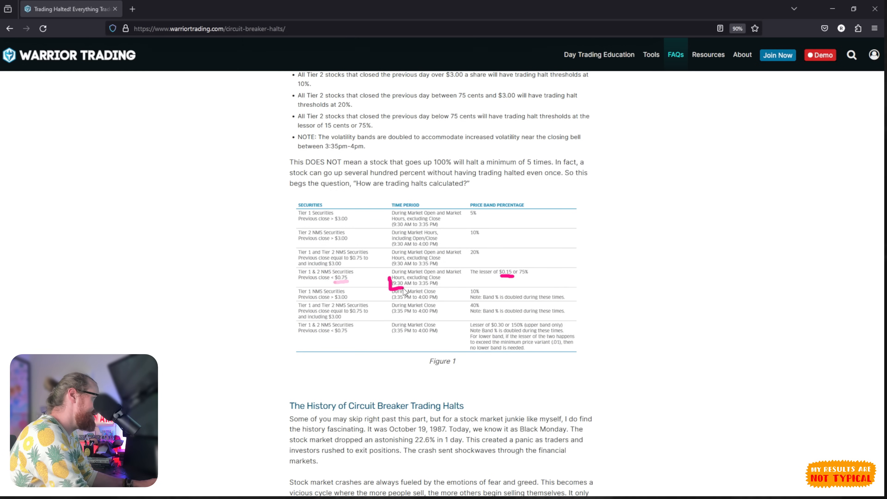
{"action": "mouse_move", "coordinate": [429, 291]}
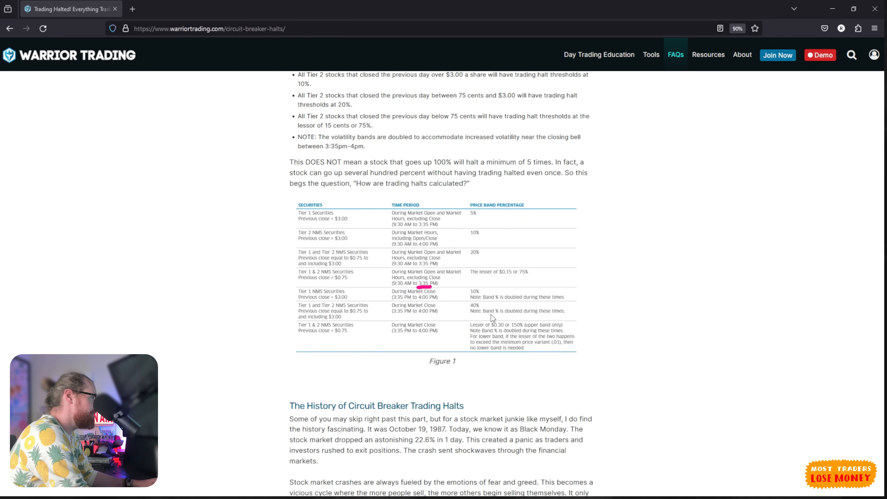
{"action": "mouse_move", "coordinate": [505, 345]}
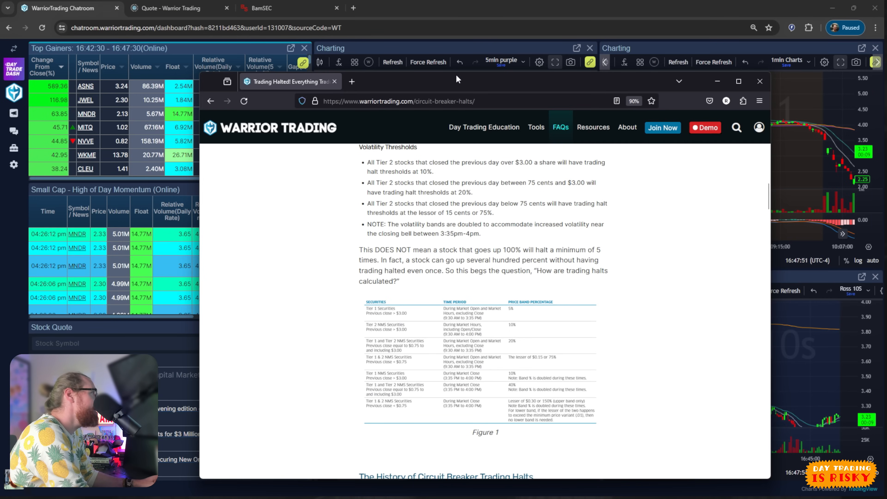
Step: Put away the halt article to reveal the ASNS TradingView dashboard and expand a chart
{"action": "left_click", "coordinate": [760, 81]}
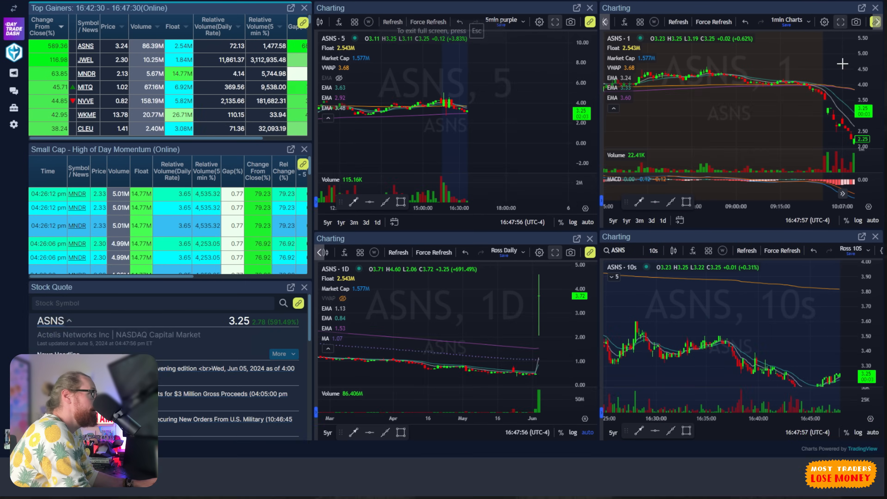
{"action": "left_click", "coordinate": [839, 23]}
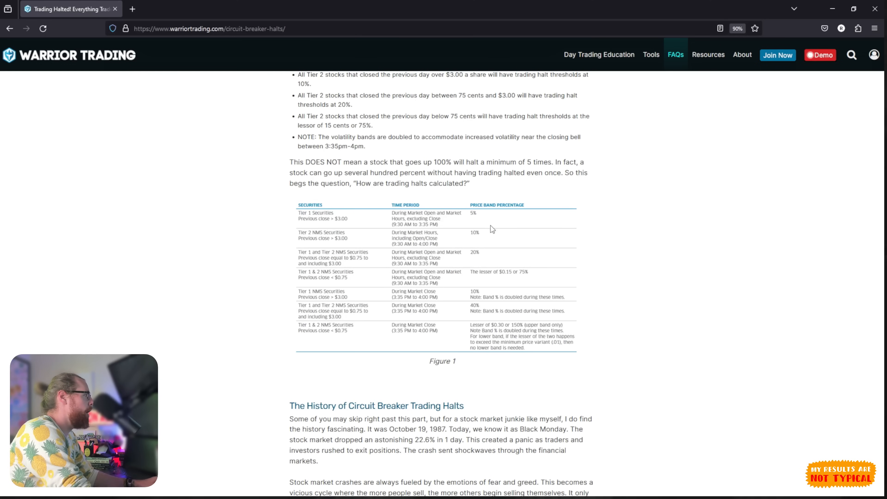
Step: Underline the Tier 1 Securities row of the halt price band table in pink
{"action": "left_click_drag", "start_coordinate": [298, 227], "coordinate": [356, 225]}
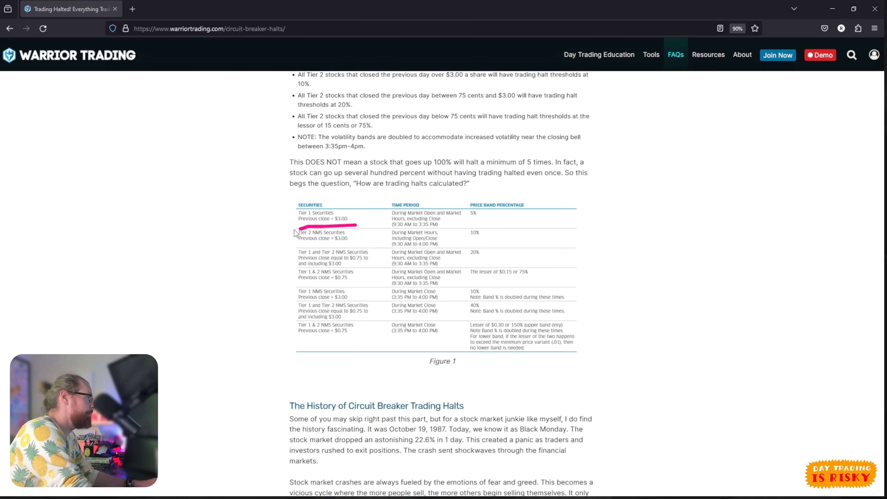
{"action": "left_click_drag", "start_coordinate": [294, 234], "coordinate": [376, 227]}
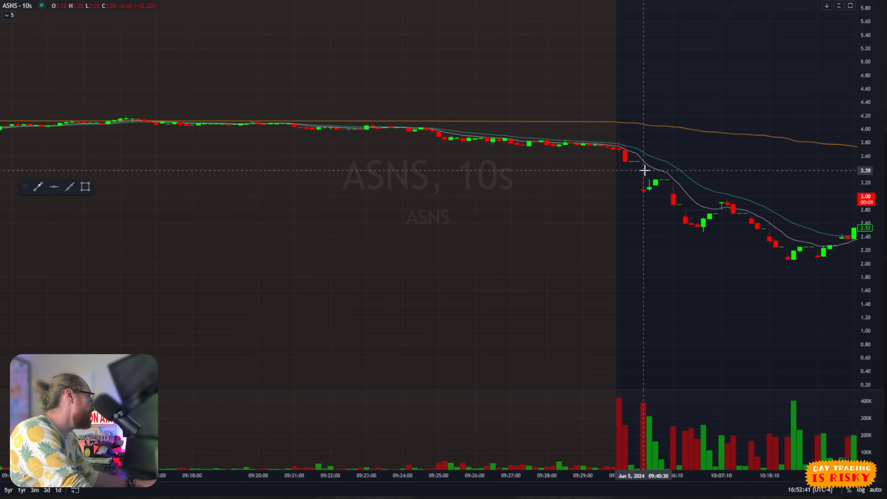
{"action": "mouse_move", "coordinate": [656, 168]}
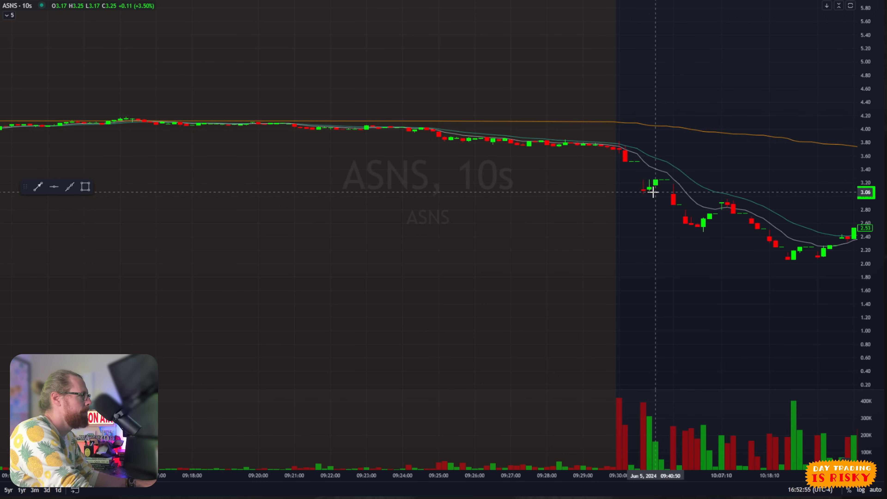
{"action": "mouse_move", "coordinate": [673, 211]}
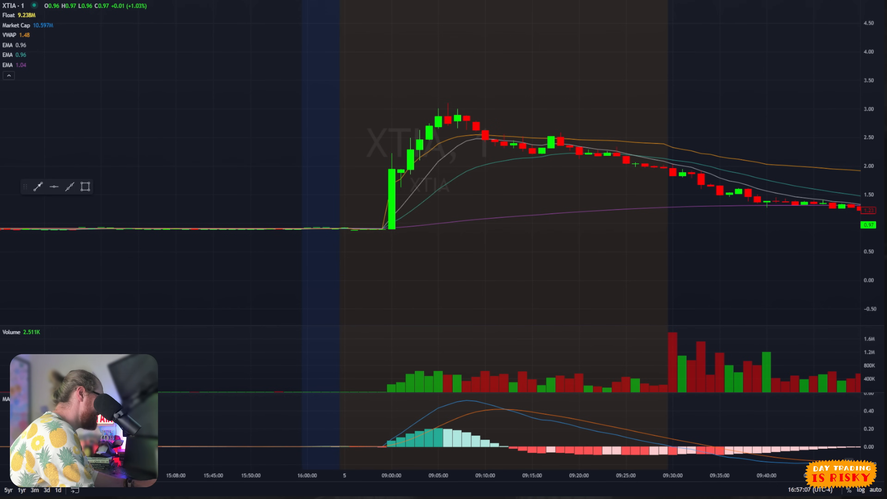
{"action": "mouse_move", "coordinate": [479, 54]}
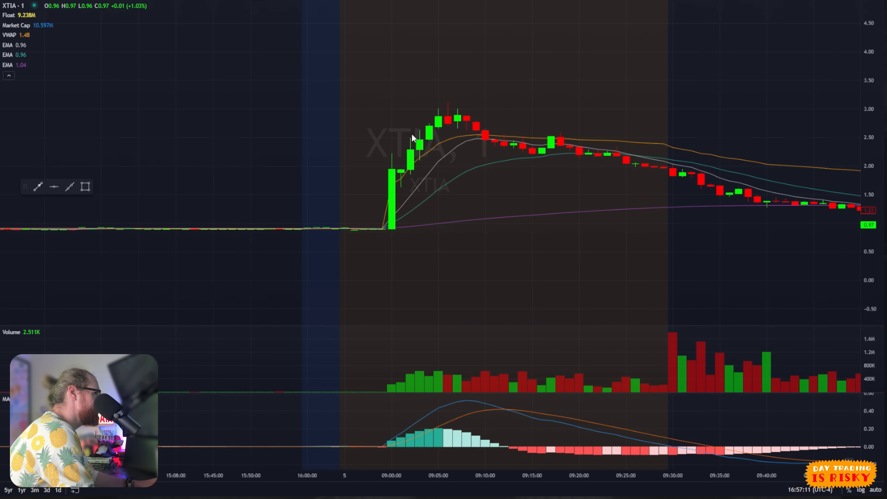
Step: Mark the XTIA spike peak, circle the MACD histogram rise beneath it, and trace the decline
{"action": "left_click_drag", "start_coordinate": [414, 138], "coordinate": [450, 99]}
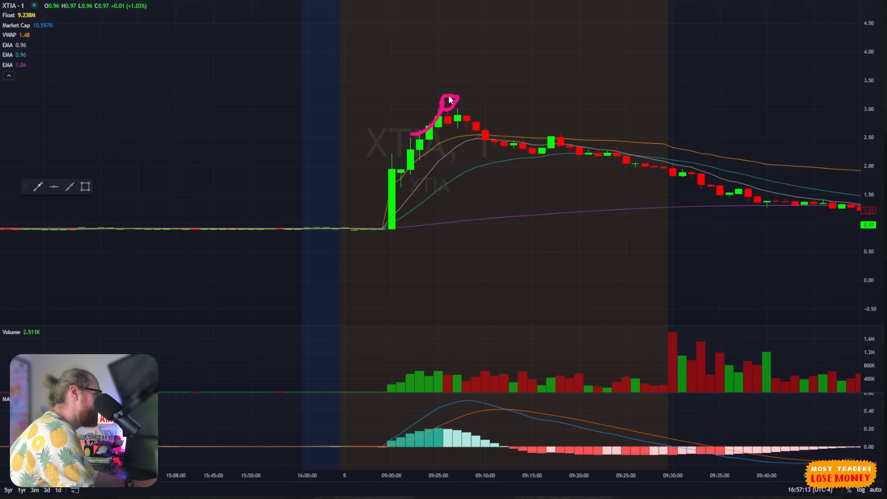
{"action": "mouse_move", "coordinate": [430, 235]}
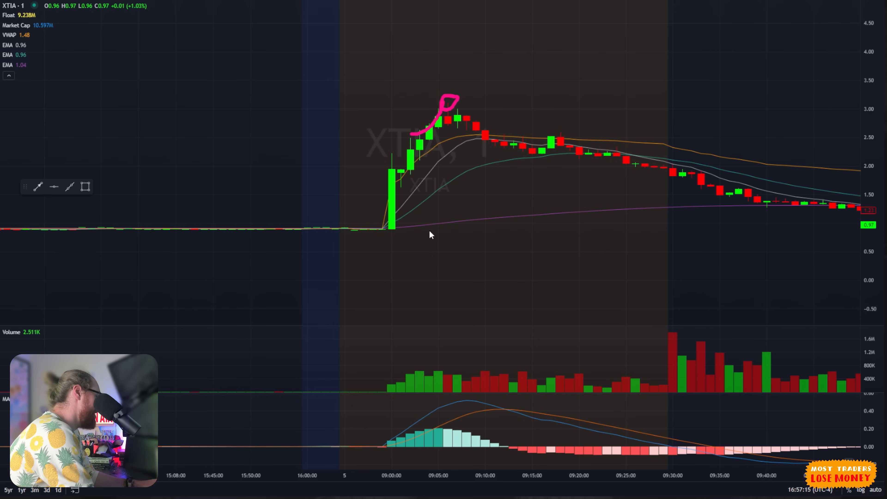
{"action": "mouse_move", "coordinate": [519, 200]}
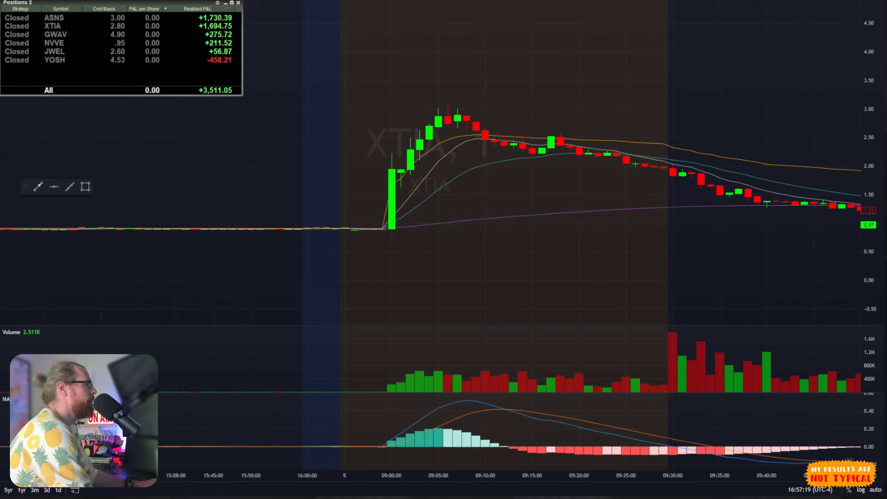
{"action": "mouse_move", "coordinate": [493, 365]}
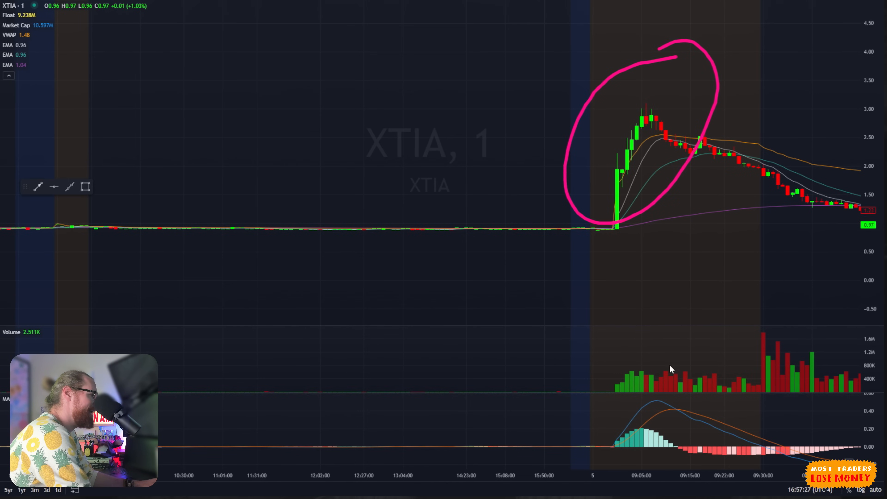
{"action": "left_click_drag", "start_coordinate": [668, 368], "coordinate": [639, 447]}
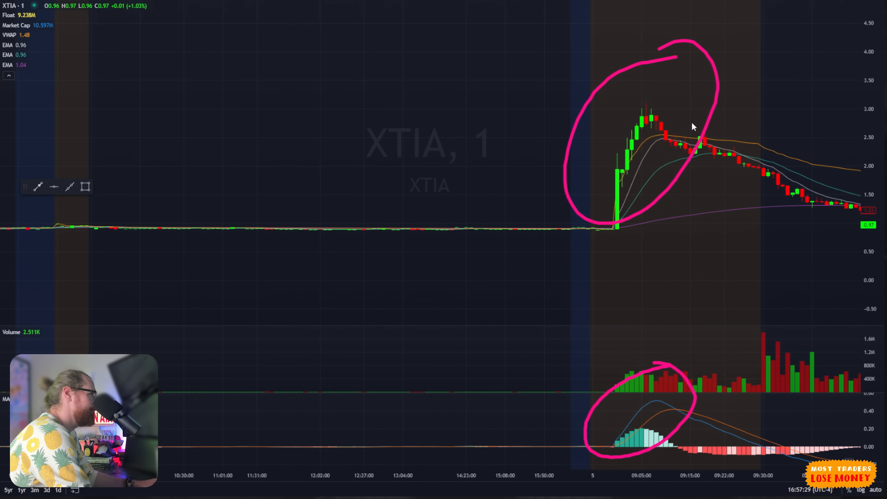
{"action": "left_click_drag", "start_coordinate": [682, 111], "coordinate": [710, 178]}
{"action": "type", "text": "GWAV"}
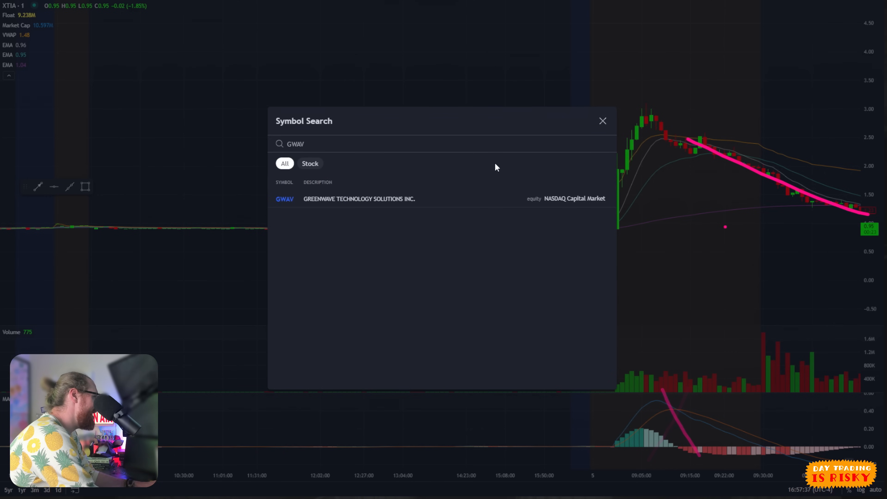
Step: Load GWAV from the search results and draw a pink downward line across its pre-market highs
{"action": "left_click", "coordinate": [284, 199]}
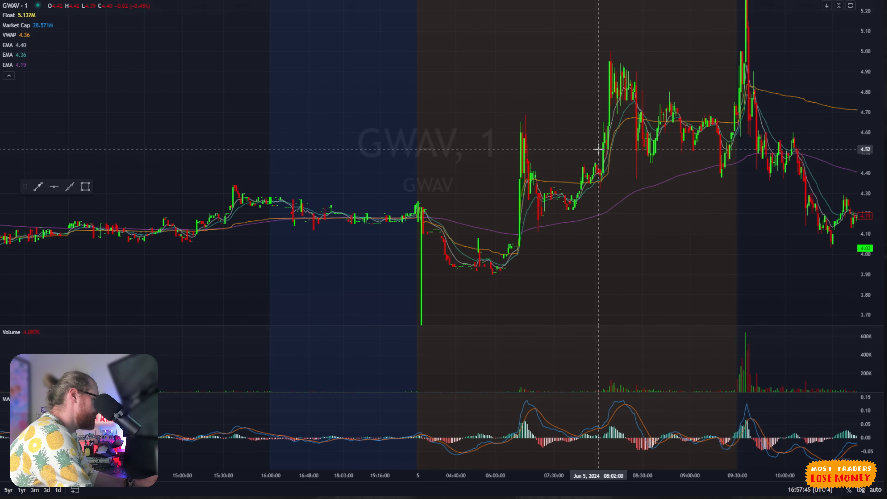
{"action": "left_click_drag", "start_coordinate": [498, 101], "coordinate": [710, 190]}
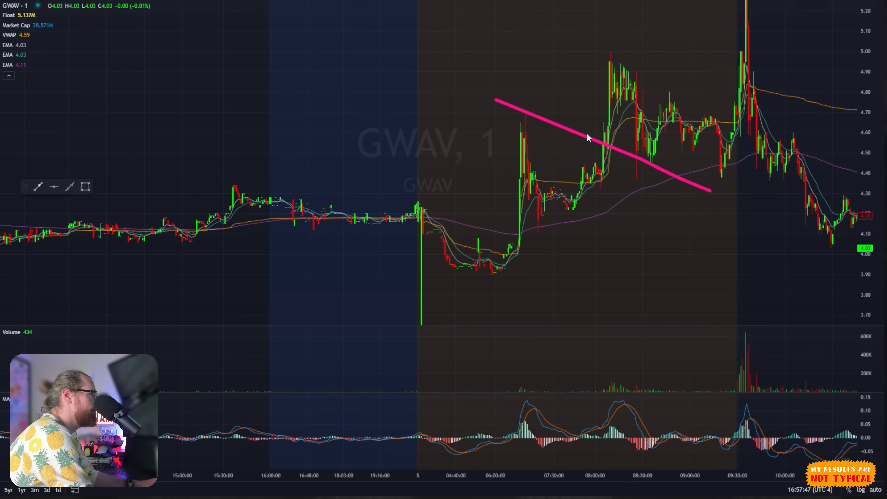
{"action": "left_click_drag", "start_coordinate": [582, 169], "coordinate": [614, 48]}
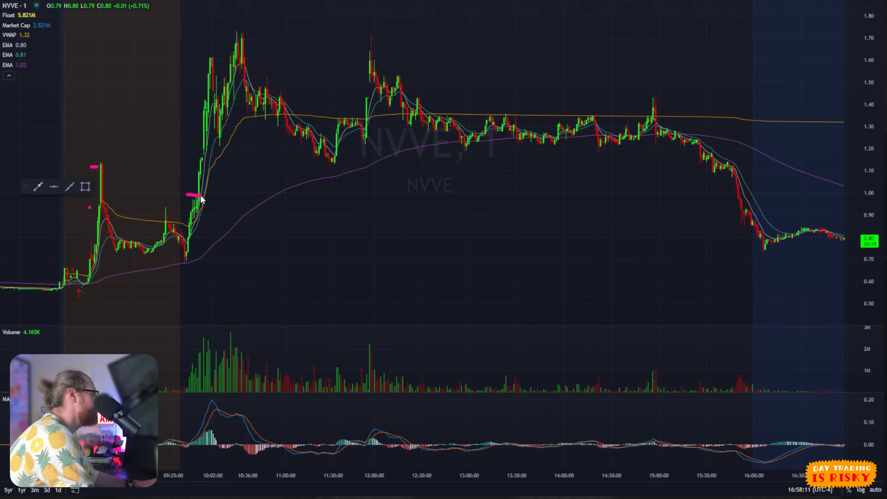
Step: Trace NVVE's steep morning run-up from about 0.70 toward the 1.70 high in pink
{"action": "left_click_drag", "start_coordinate": [200, 195], "coordinate": [257, 36]}
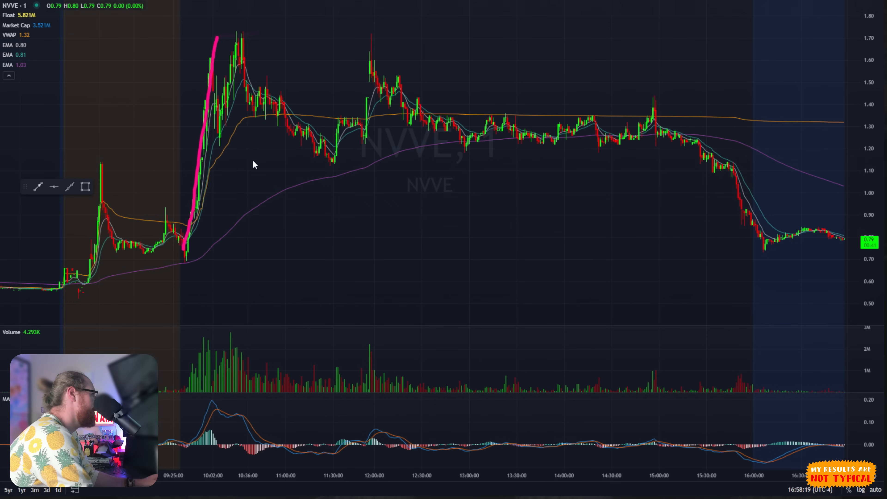
{"action": "mouse_move", "coordinate": [263, 167]}
{"action": "type", "text": "K"}
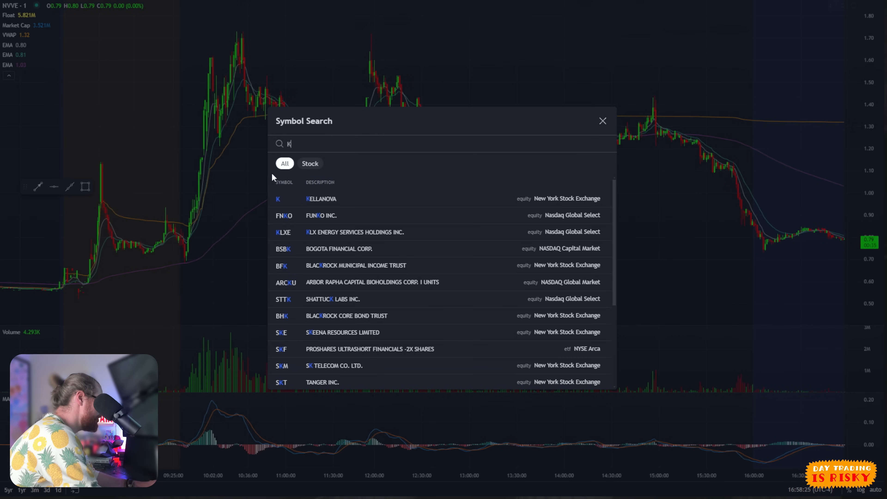
Step: Load JWEL, expand its 1-minute chart to full screen and mark the after-hours spike high
{"action": "type", "text": "JWEL"}
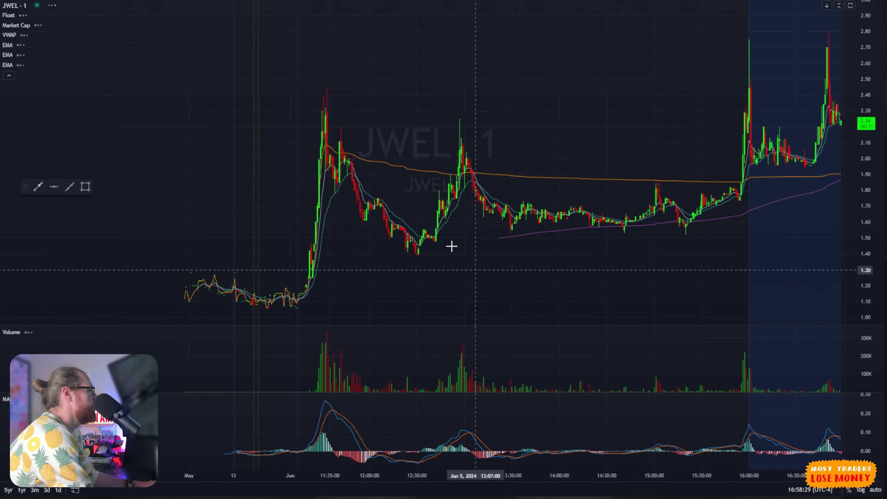
{"action": "mouse_move", "coordinate": [359, 186]}
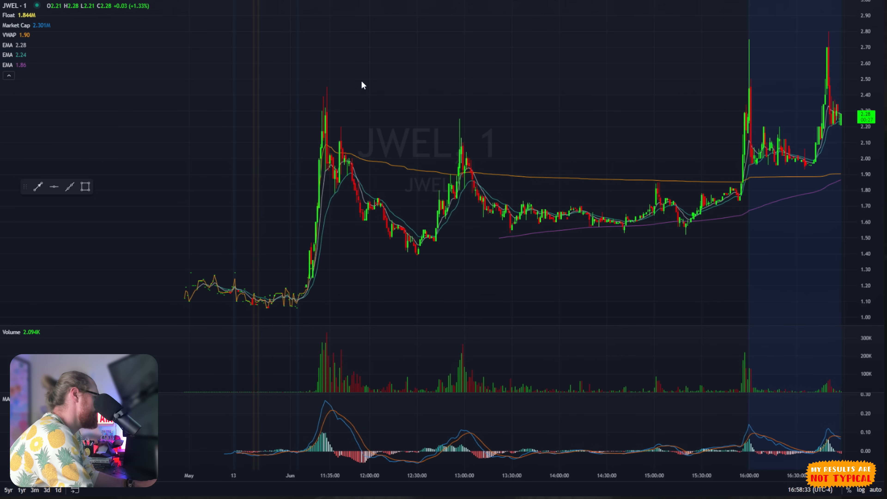
{"action": "mouse_move", "coordinate": [765, 157]}
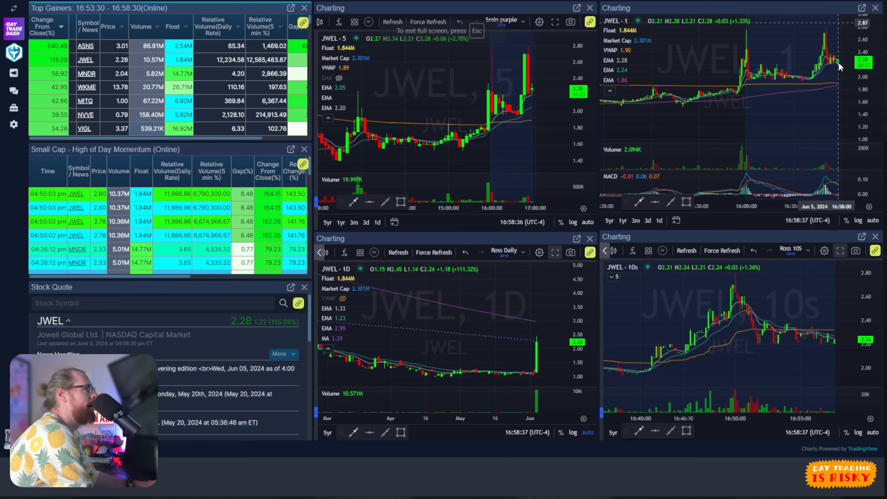
{"action": "left_click", "coordinate": [839, 22]}
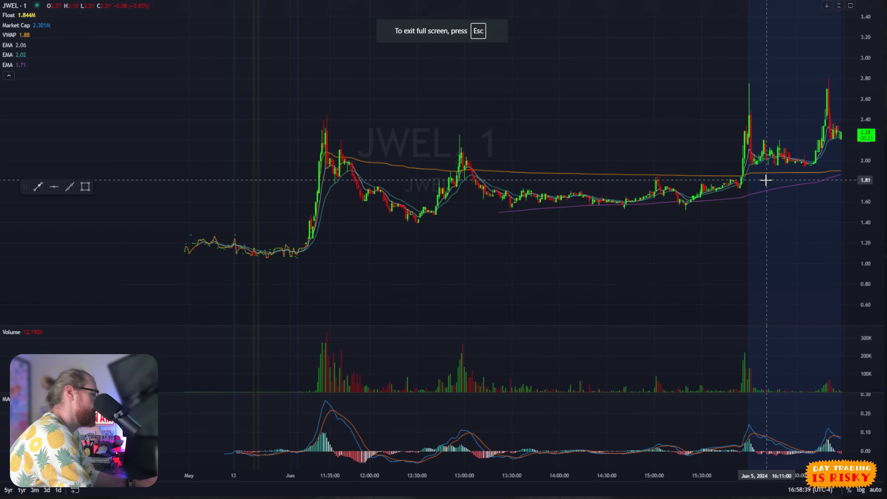
{"action": "left_click_drag", "start_coordinate": [725, 125], "coordinate": [761, 129]}
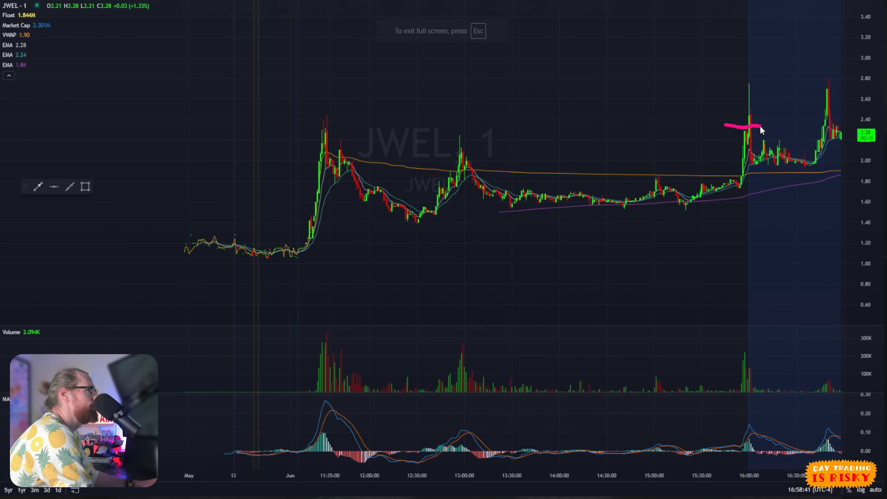
{"action": "left_click_drag", "start_coordinate": [727, 128], "coordinate": [752, 76]}
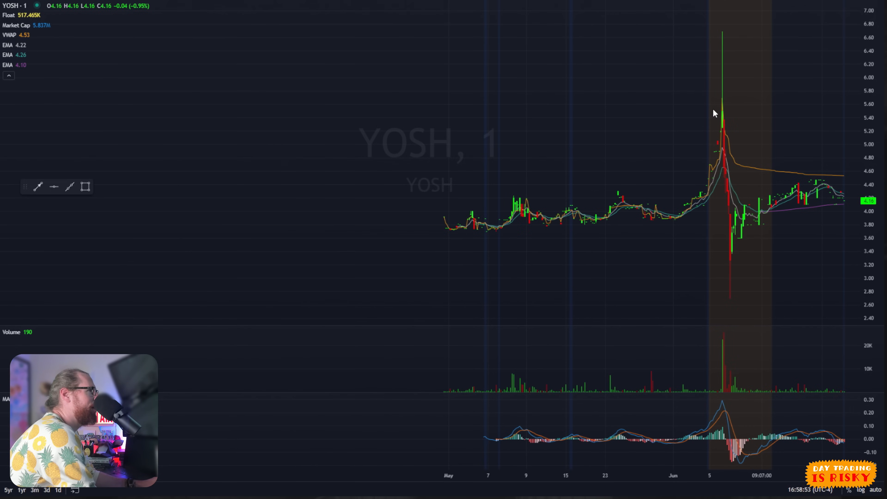
Step: Mark up the YOSH price spike toward 6.60 with the pen
{"action": "left_click_drag", "start_coordinate": [713, 113], "coordinate": [736, 237]}
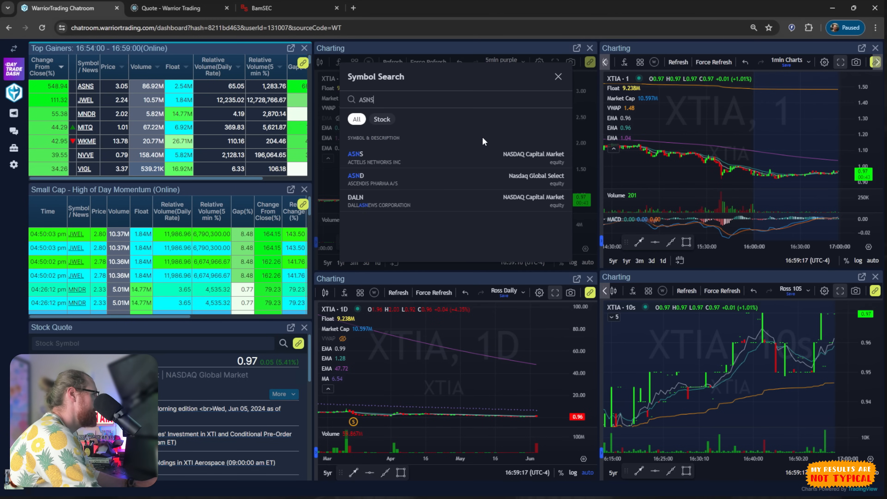
Step: Load ASNS from Symbol Search into all four dashboard chart panels
{"action": "left_click", "coordinate": [355, 154]}
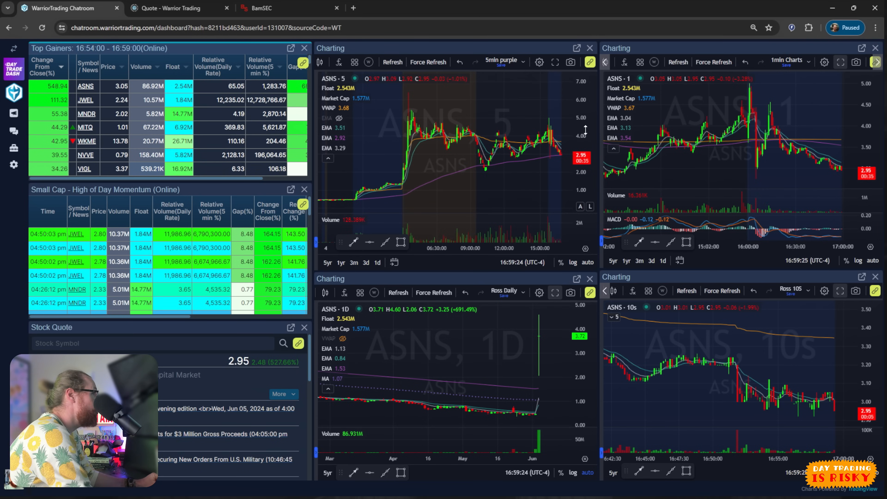
{"action": "mouse_move", "coordinate": [528, 116]}
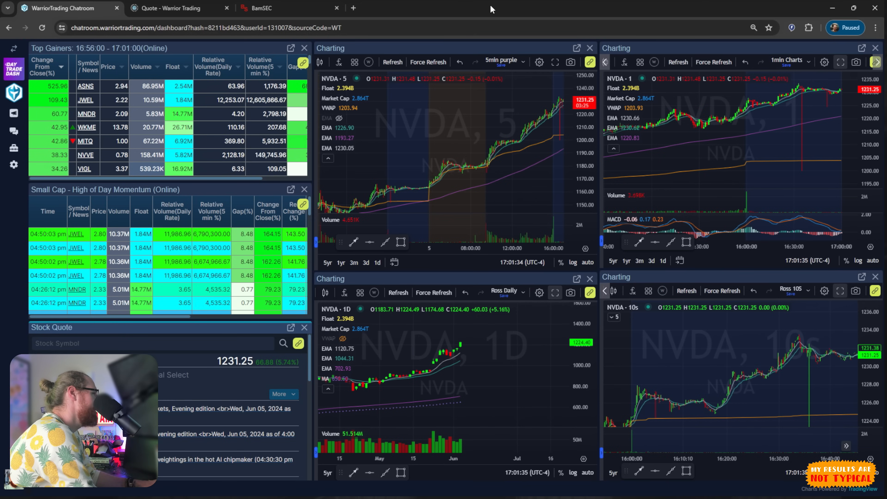
{"action": "mouse_move", "coordinate": [473, 120]}
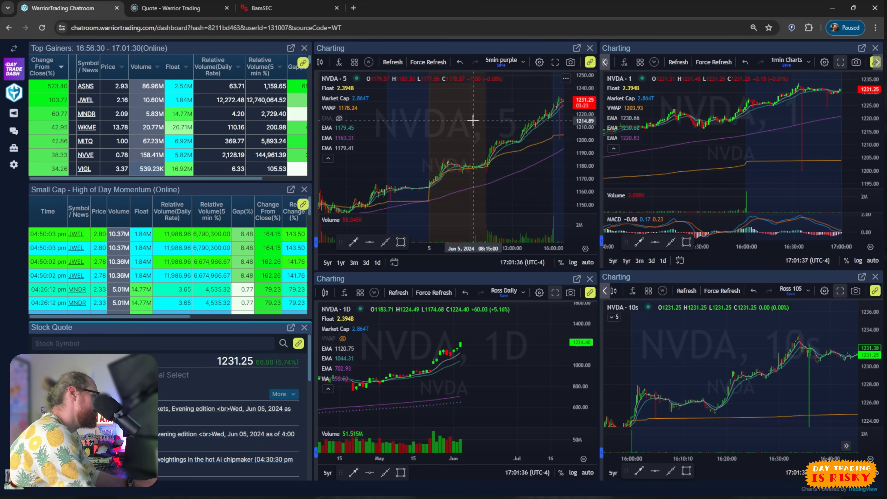